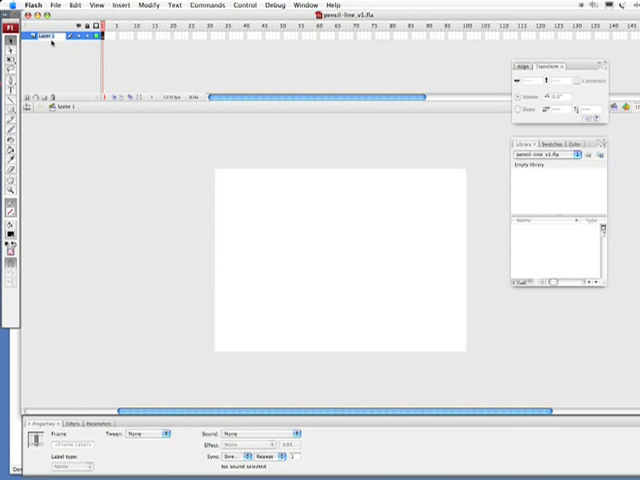
Rename Layer 1 to 'line'
{"action": "double_click", "coordinate": [40, 38]}
{"action": "type", "text": "Bkg"}
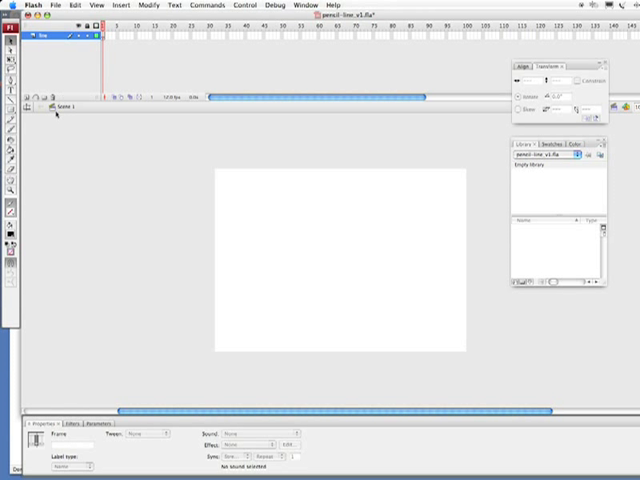
{"action": "mouse_move", "coordinate": [10, 118]}
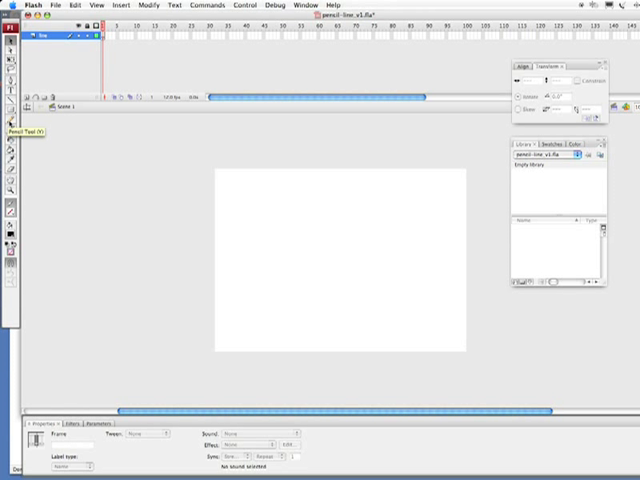
Sketch three practice freehand strokes on the stage with the Pencil tool
{"action": "left_click", "coordinate": [9, 113]}
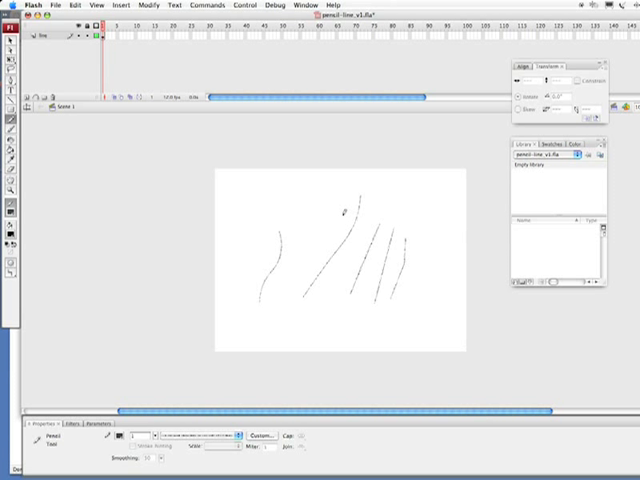
{"action": "left_click_drag", "start_coordinate": [400, 235], "coordinate": [390, 300]}
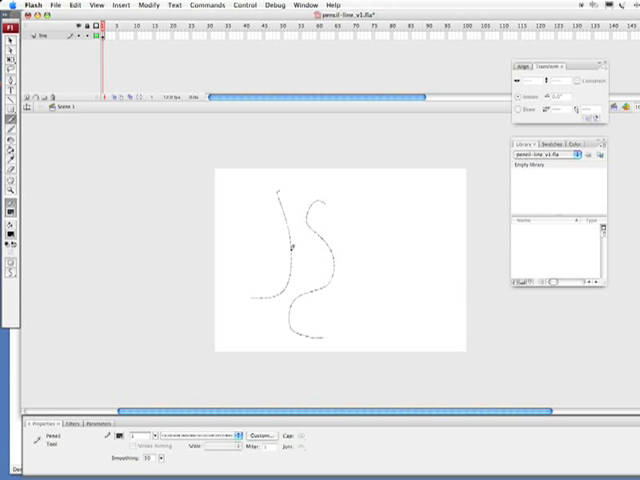
{"action": "left_click_drag", "start_coordinate": [300, 210], "coordinate": [350, 260]}
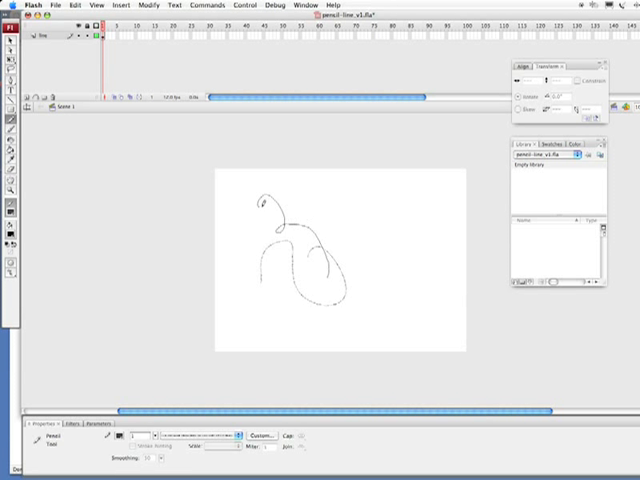
{"action": "left_click_drag", "start_coordinate": [250, 200], "coordinate": [355, 270]}
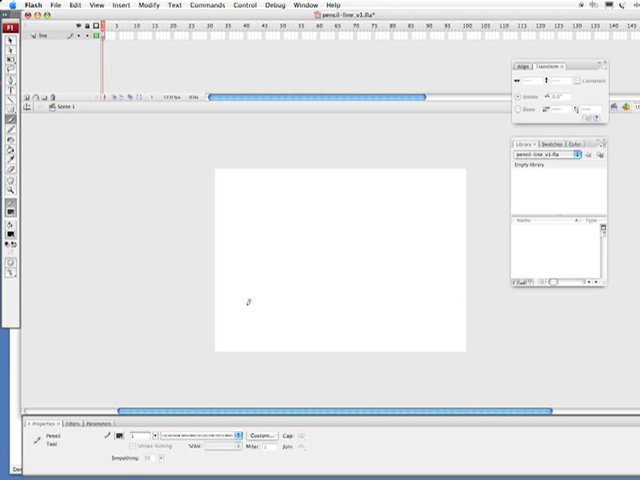
Draw a straight horizontal pencil line across the lower stage
{"action": "left_click_drag", "start_coordinate": [248, 303], "coordinate": [322, 303]}
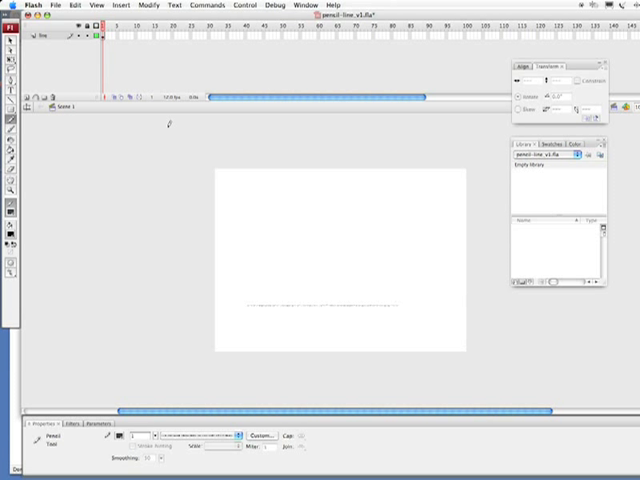
{"action": "mouse_move", "coordinate": [185, 90]}
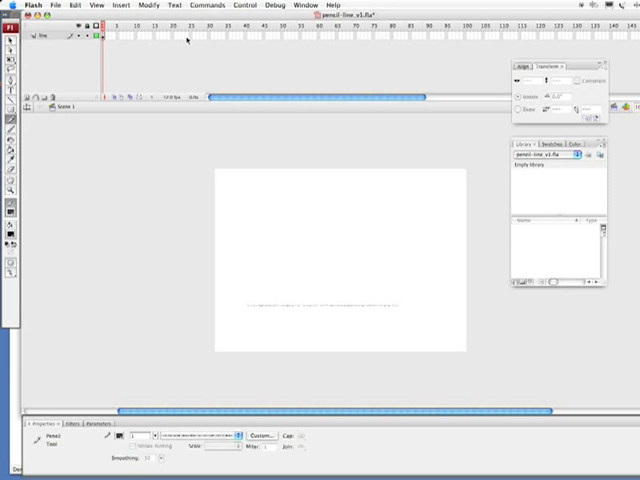
{"action": "mouse_move", "coordinate": [185, 40]}
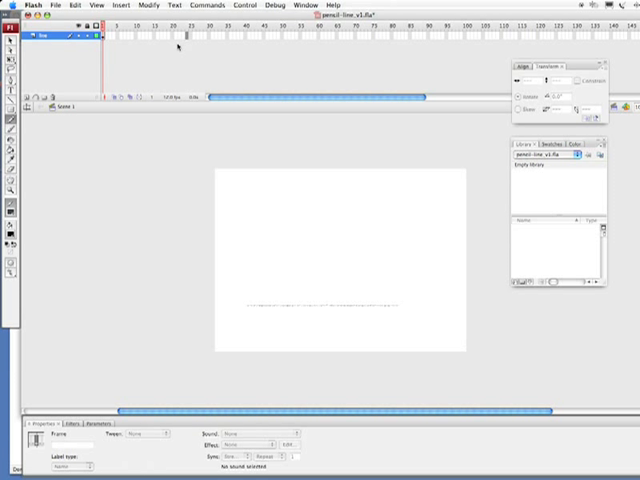
{"action": "mouse_move", "coordinate": [172, 96]}
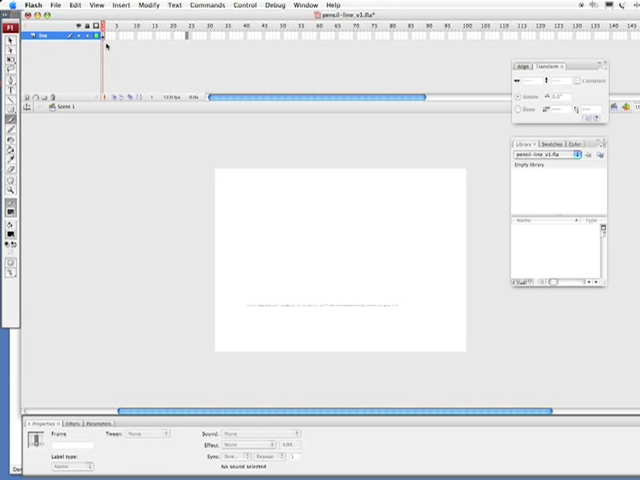
{"action": "mouse_move", "coordinate": [172, 40]}
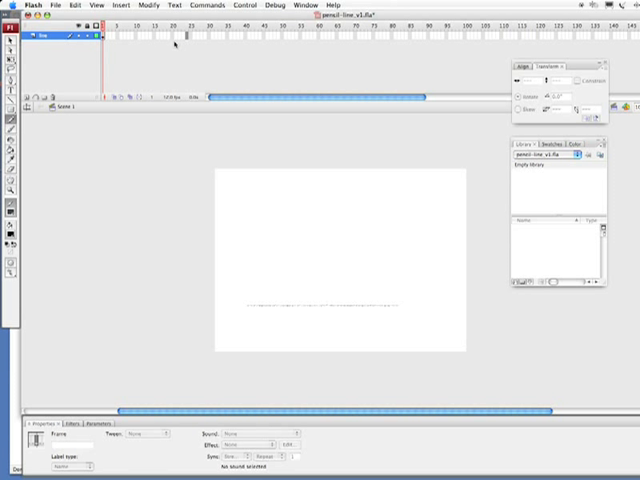
Extend the line layer's frames to frame 24 with F5
{"action": "key", "text": "f5"}
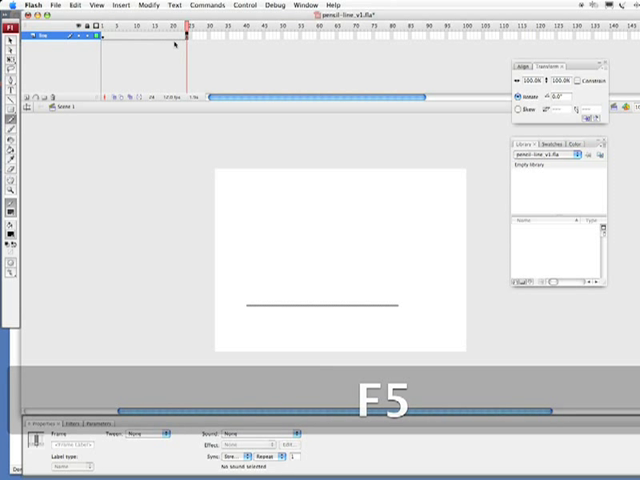
{"action": "key", "text": "F5"}
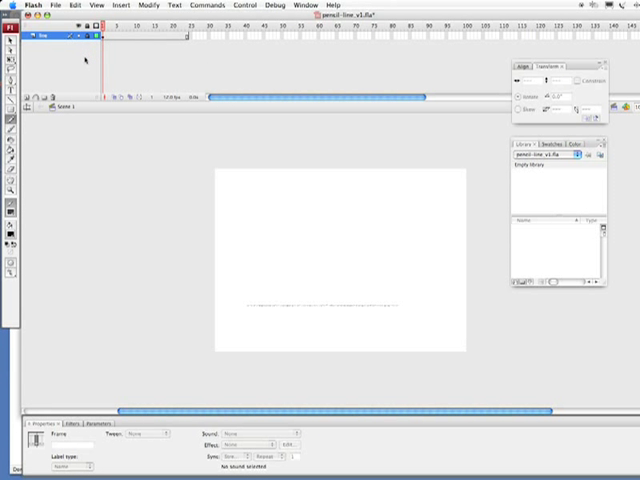
{"action": "mouse_move", "coordinate": [25, 97]}
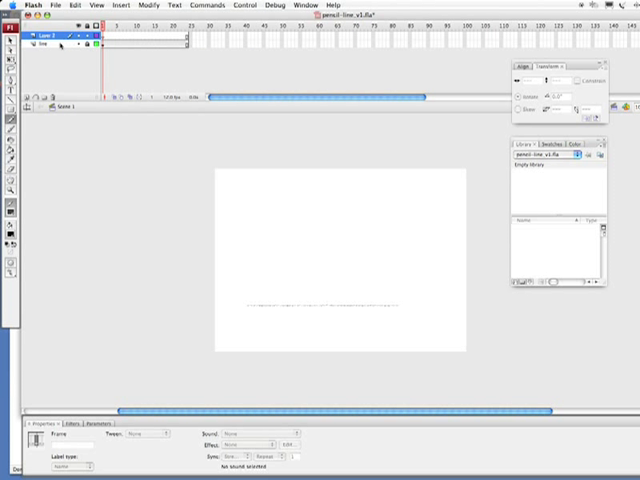
Rename the new layer above 'line' to 'mask'
{"action": "double_click", "coordinate": [50, 37]}
{"action": "type", "text": "mask"}
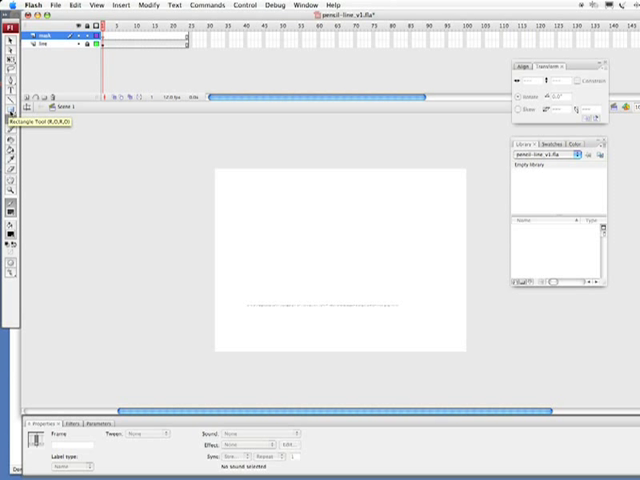
Draw a tall thin rectangle crossing the left end of the line
{"action": "left_click", "coordinate": [12, 115]}
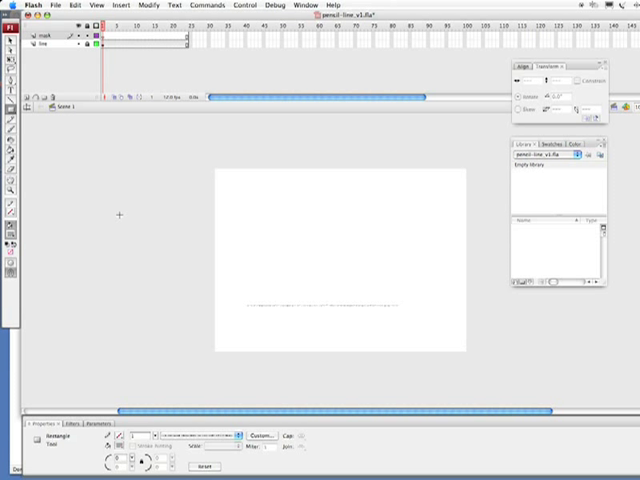
{"action": "mouse_move", "coordinate": [237, 200]}
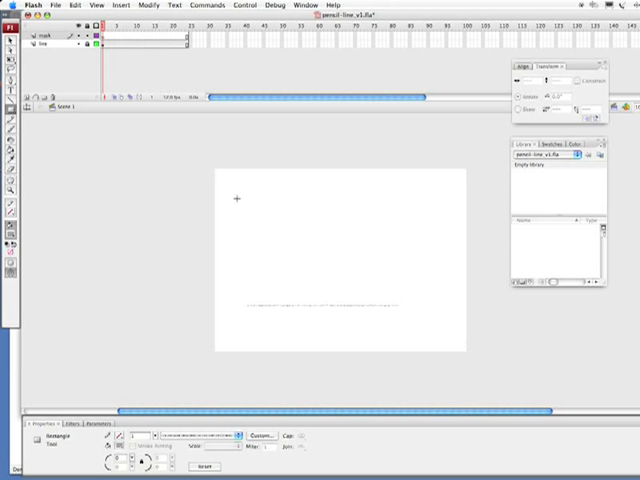
{"action": "mouse_move", "coordinate": [230, 214]}
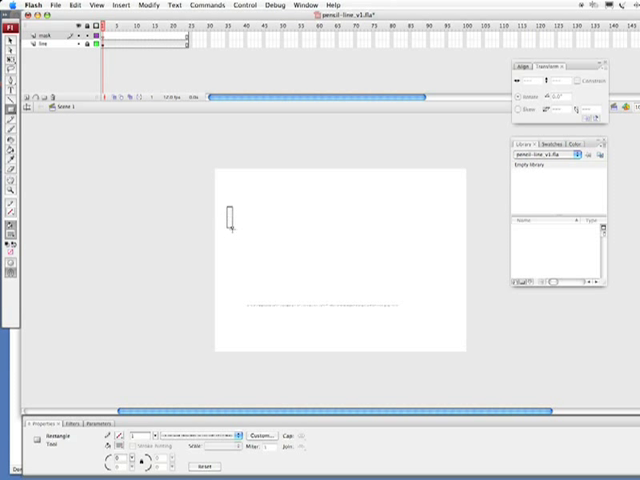
{"action": "left_click_drag", "start_coordinate": [230, 205], "coordinate": [235, 335]}
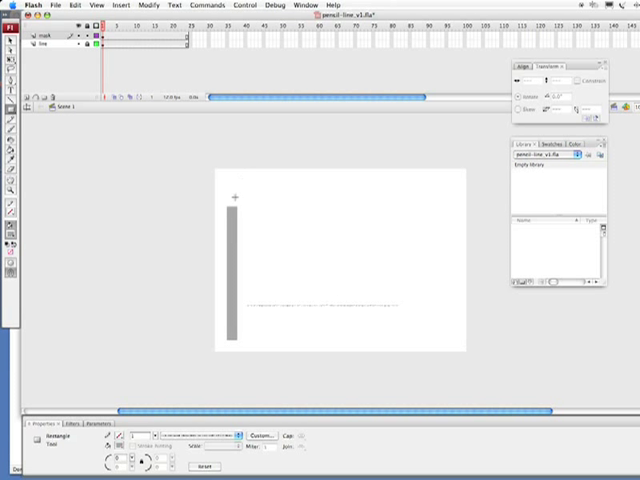
{"action": "mouse_move", "coordinate": [242, 234]}
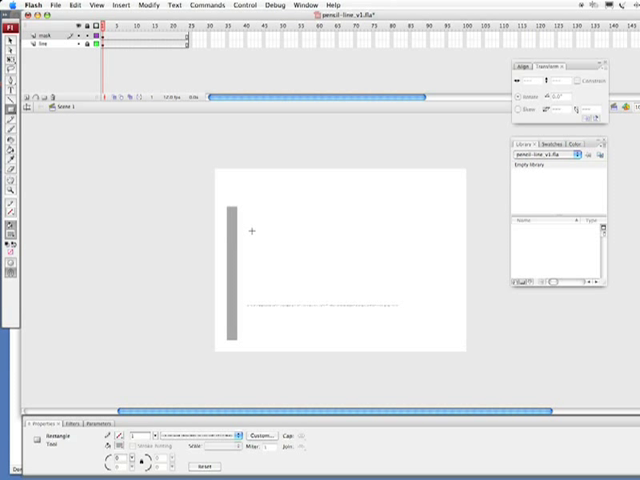
{"action": "mouse_move", "coordinate": [276, 233]}
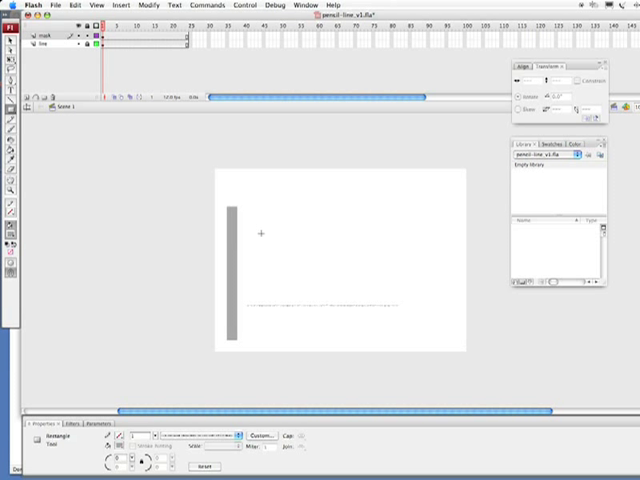
{"action": "mouse_move", "coordinate": [308, 257]}
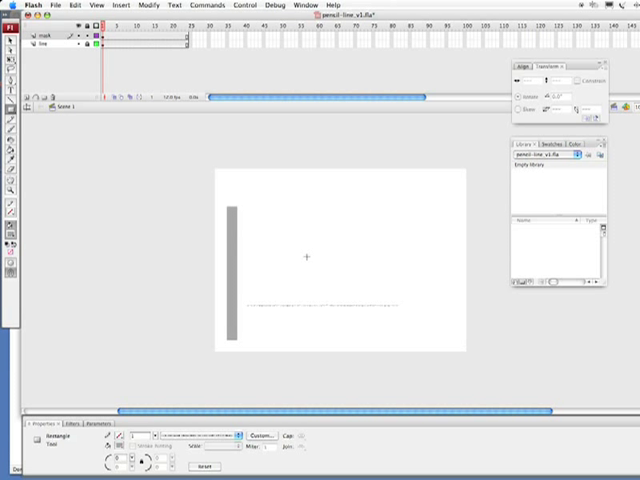
{"action": "mouse_move", "coordinate": [231, 160]}
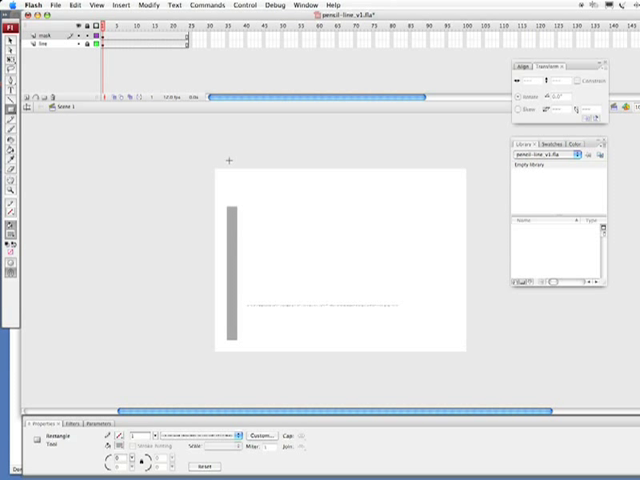
{"action": "mouse_move", "coordinate": [146, 73]}
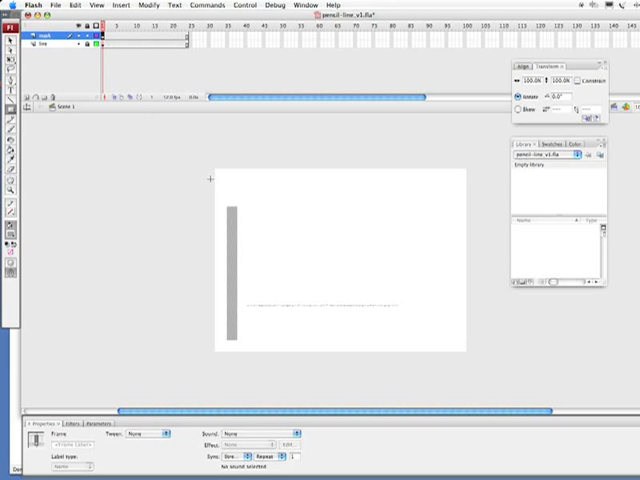
{"action": "mouse_move", "coordinate": [247, 283]}
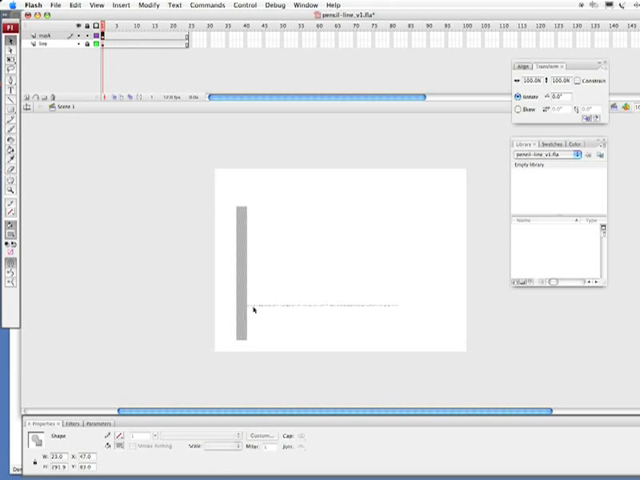
{"action": "mouse_move", "coordinate": [202, 83]}
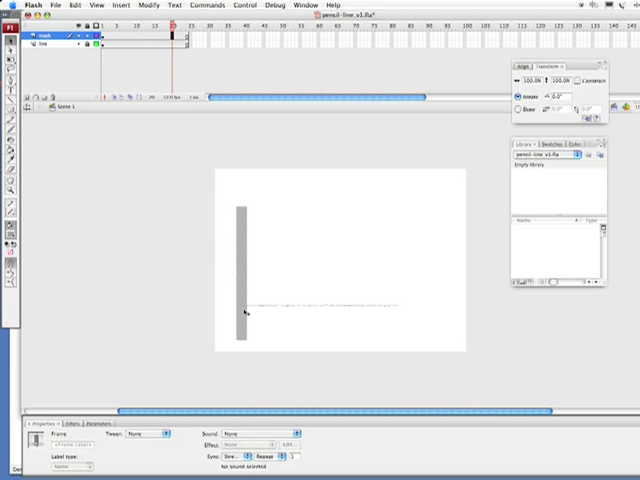
{"action": "mouse_move", "coordinate": [248, 312]}
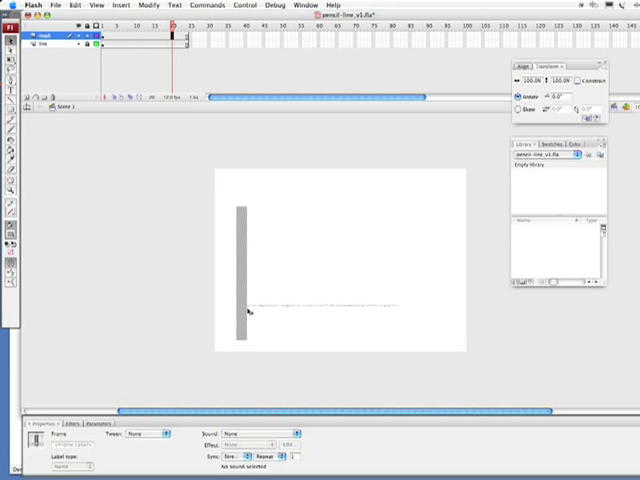
{"action": "mouse_move", "coordinate": [395, 312]}
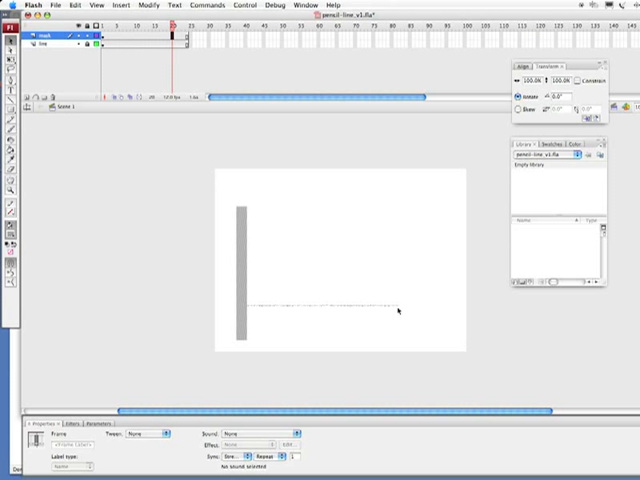
{"action": "mouse_move", "coordinate": [316, 308]}
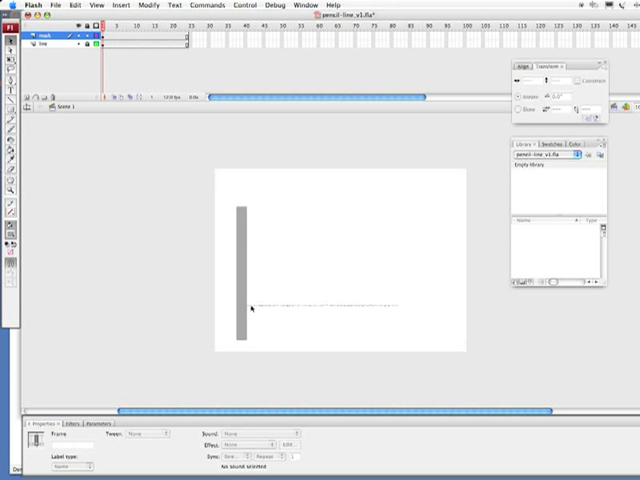
{"action": "mouse_move", "coordinate": [221, 124]}
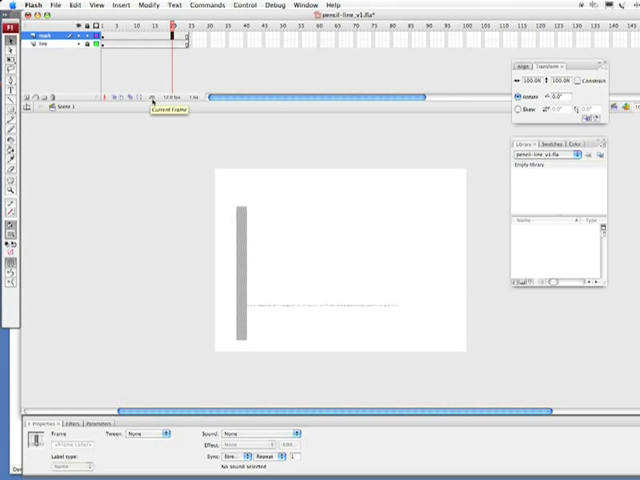
Insert a keyframe at frame 20 on the mask layer
{"action": "key", "text": "F6"}
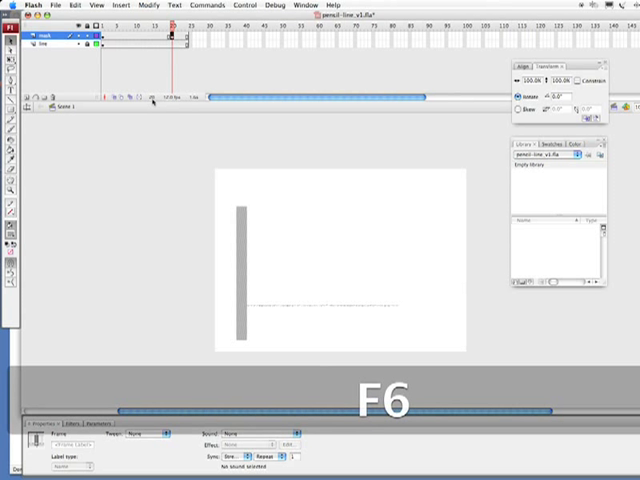
{"action": "key", "text": "F6"}
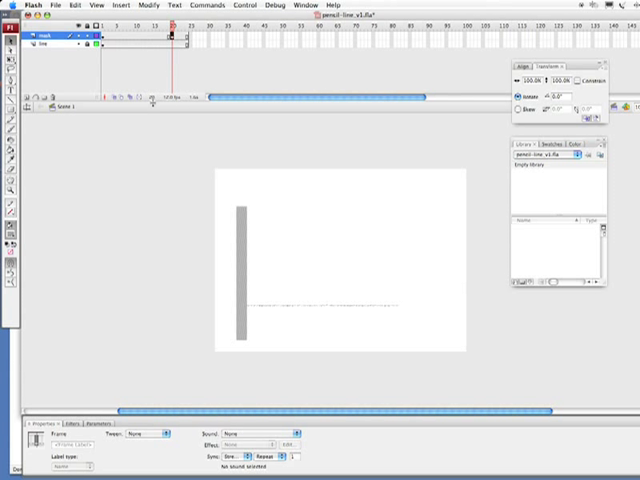
{"action": "mouse_move", "coordinate": [152, 103]}
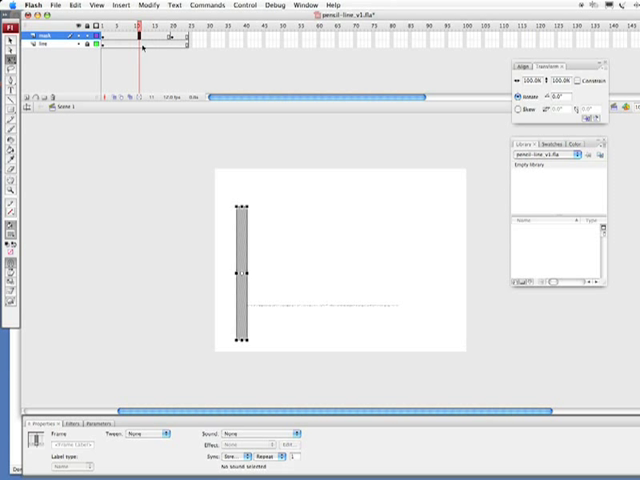
Create a shape tween between the mask layer's two keyframes
{"action": "right_click", "coordinate": [140, 37]}
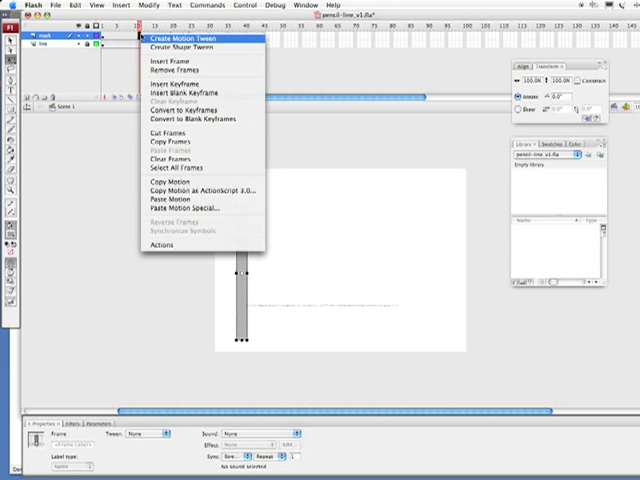
{"action": "mouse_move", "coordinate": [190, 47]}
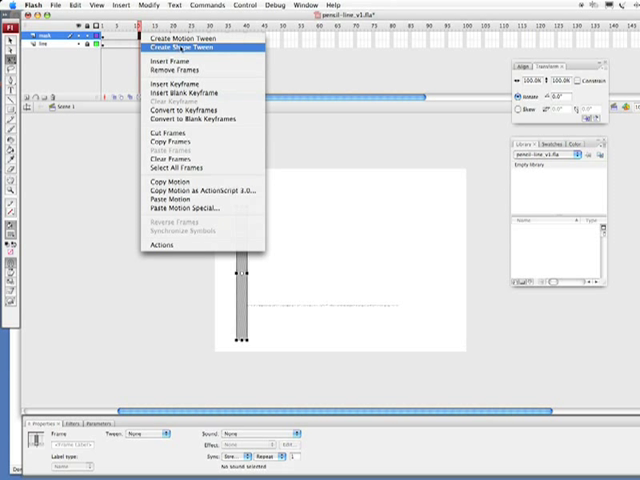
{"action": "left_click", "coordinate": [183, 48]}
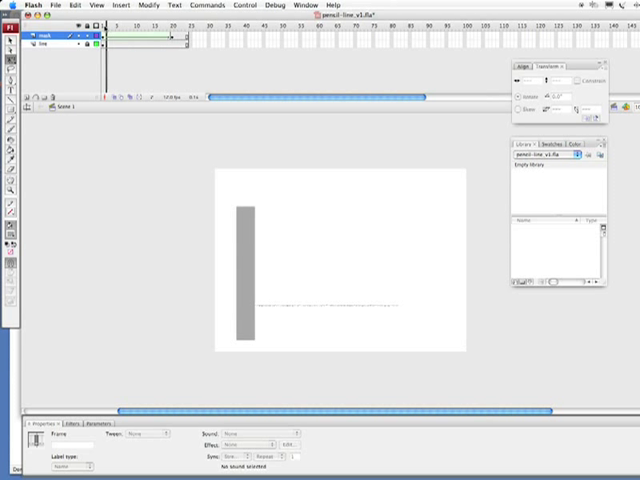
Return to frame 1 and select the mask layer to change its type
{"action": "left_click", "coordinate": [246, 270]}
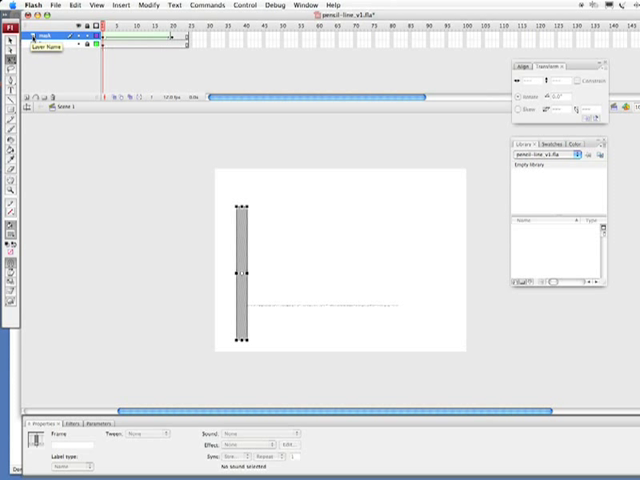
{"action": "left_click", "coordinate": [30, 45]}
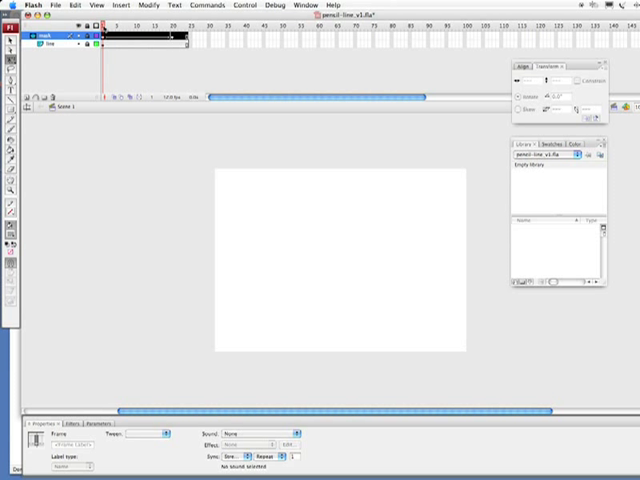
{"action": "mouse_move", "coordinate": [380, 257]}
{"action": "type", "text": "pencil"}
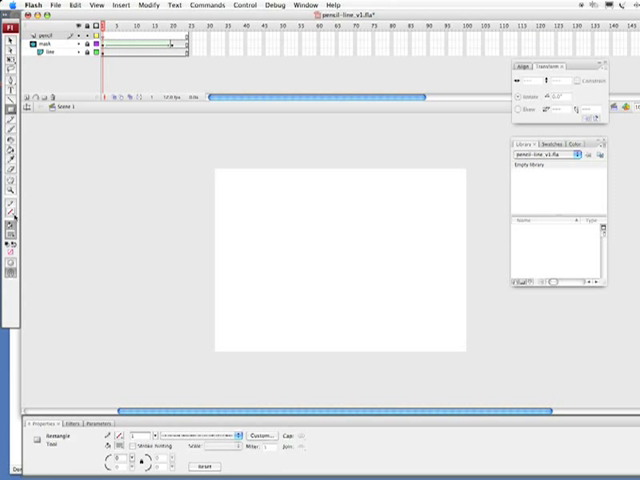
{"action": "mouse_move", "coordinate": [266, 280]}
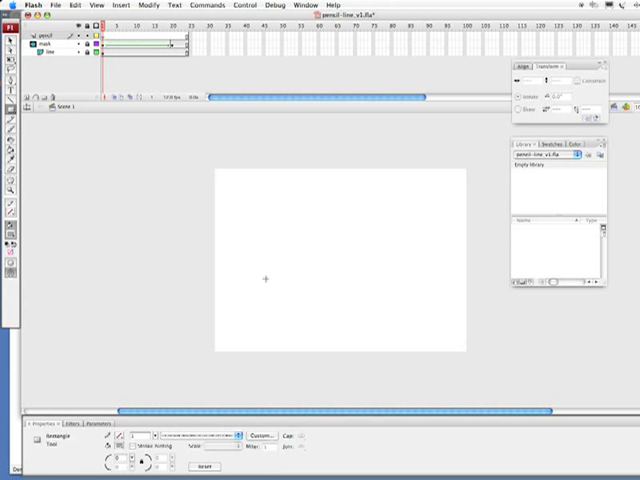
Draw a small gray rectangle on the new pencil layer
{"action": "left_click_drag", "start_coordinate": [266, 270], "coordinate": [307, 285]}
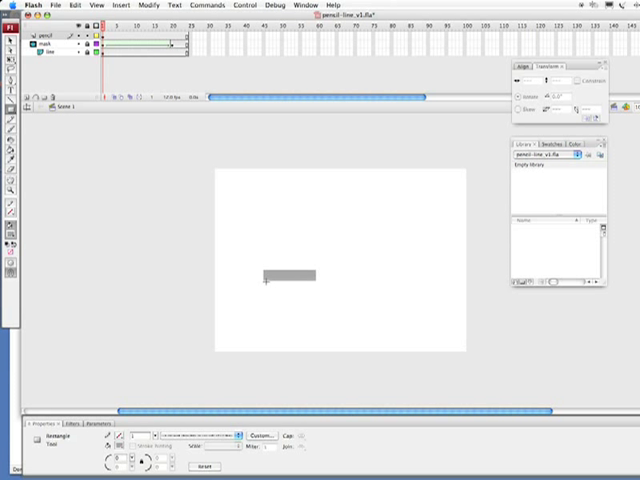
{"action": "mouse_move", "coordinate": [183, 263]}
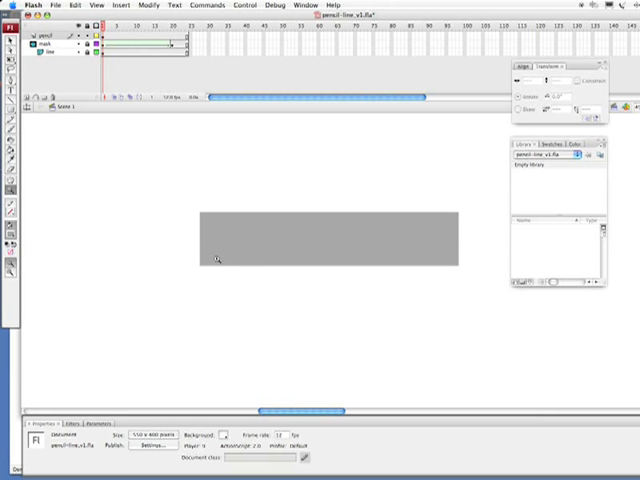
{"action": "mouse_move", "coordinate": [186, 221]}
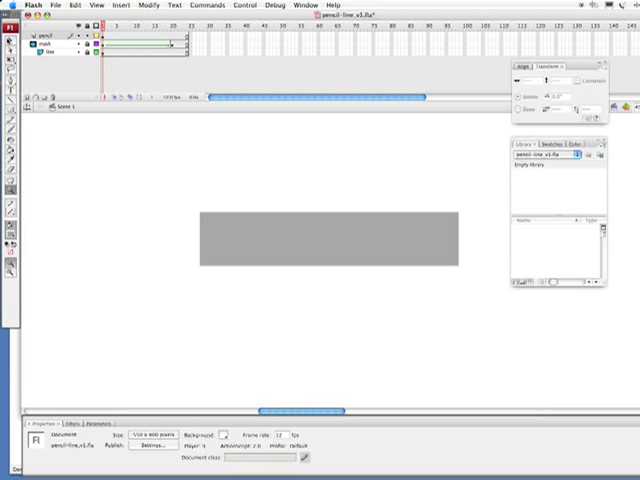
{"action": "mouse_move", "coordinate": [251, 258]}
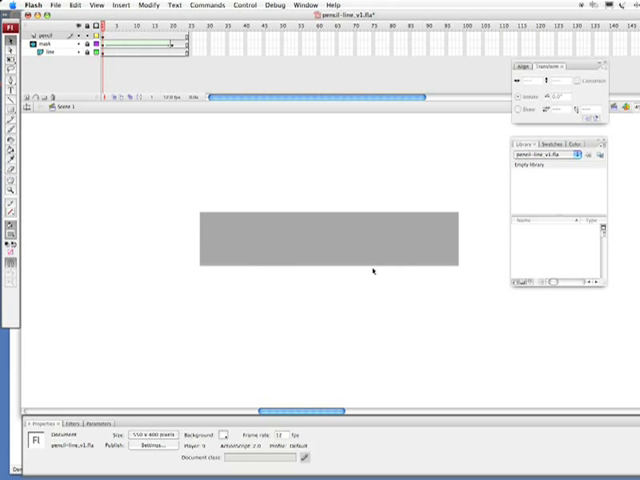
{"action": "mouse_move", "coordinate": [372, 270]}
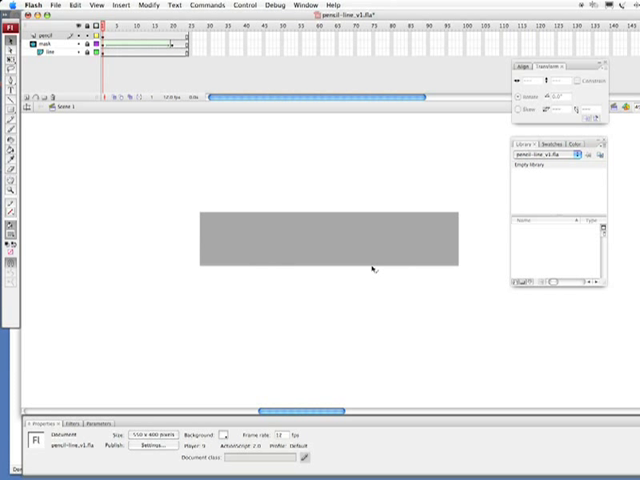
{"action": "mouse_move", "coordinate": [371, 270]}
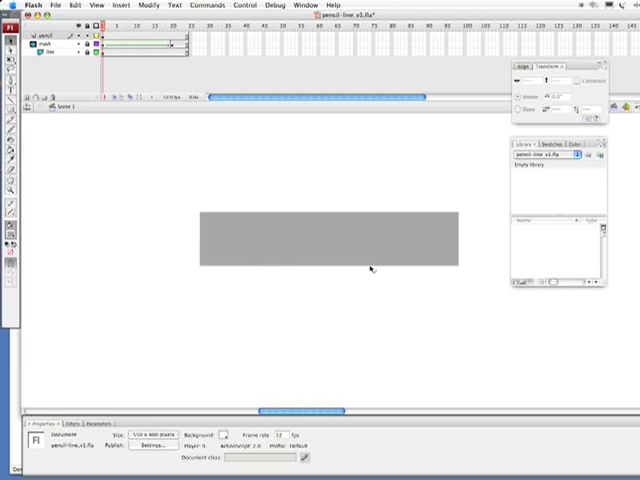
{"action": "mouse_move", "coordinate": [356, 272]}
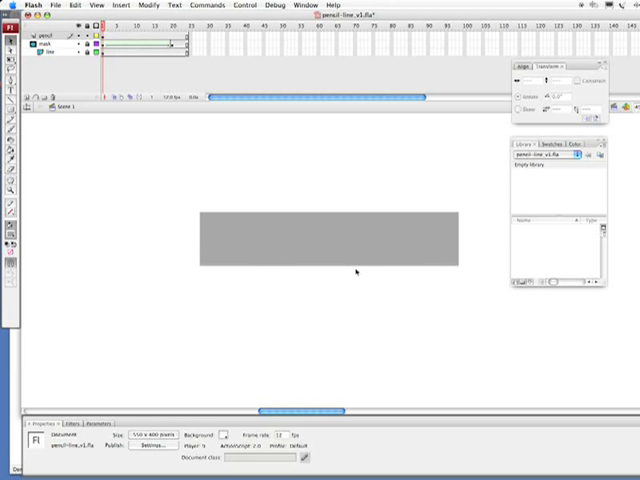
{"action": "mouse_move", "coordinate": [370, 270]}
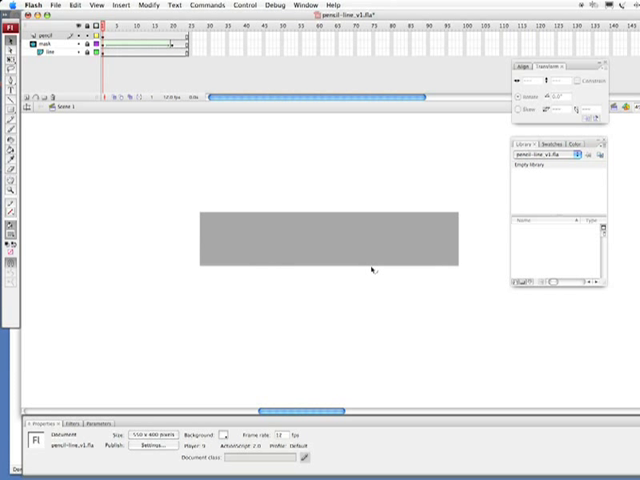
{"action": "mouse_move", "coordinate": [456, 277]}
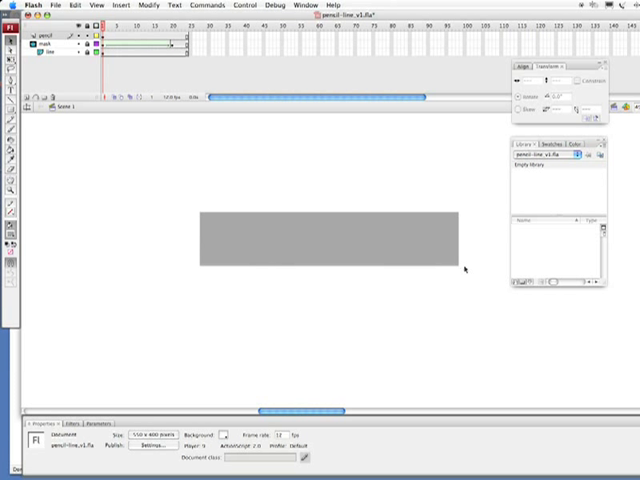
{"action": "mouse_move", "coordinate": [465, 268]}
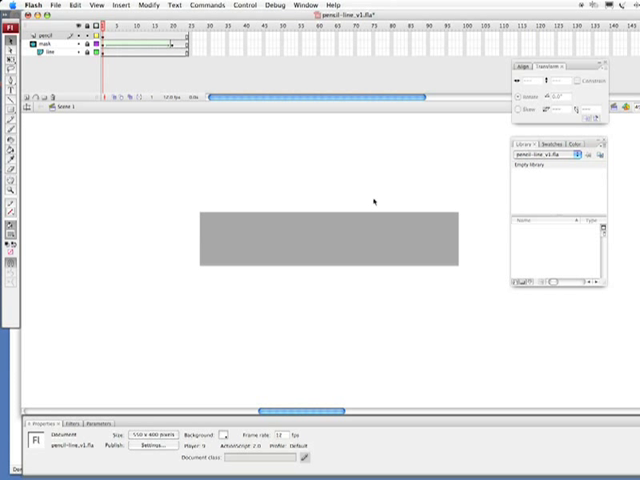
{"action": "mouse_move", "coordinate": [364, 213]}
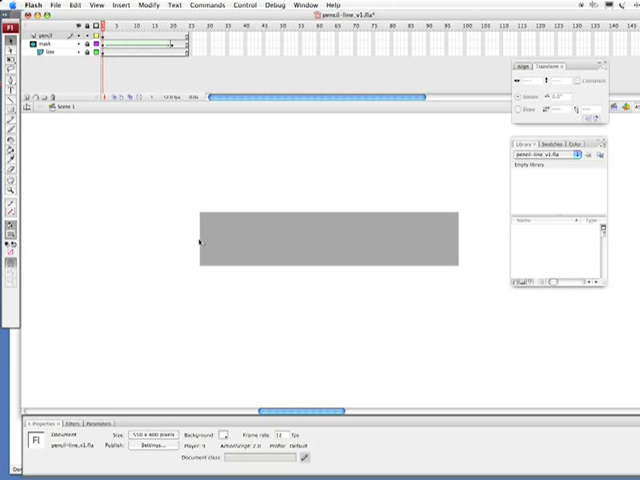
{"action": "mouse_move", "coordinate": [200, 241]}
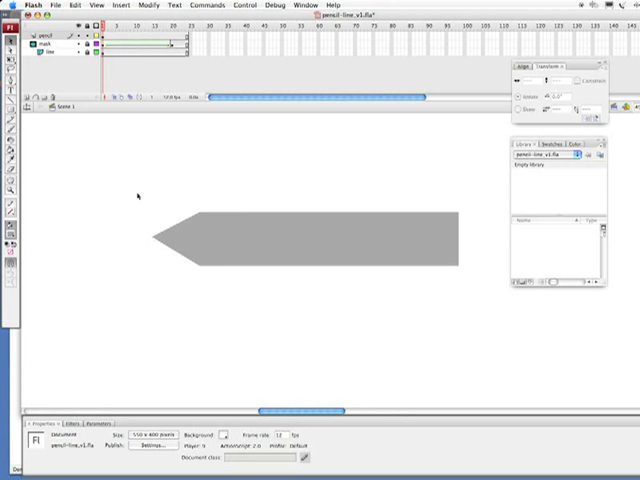
{"action": "mouse_move", "coordinate": [372, 183]}
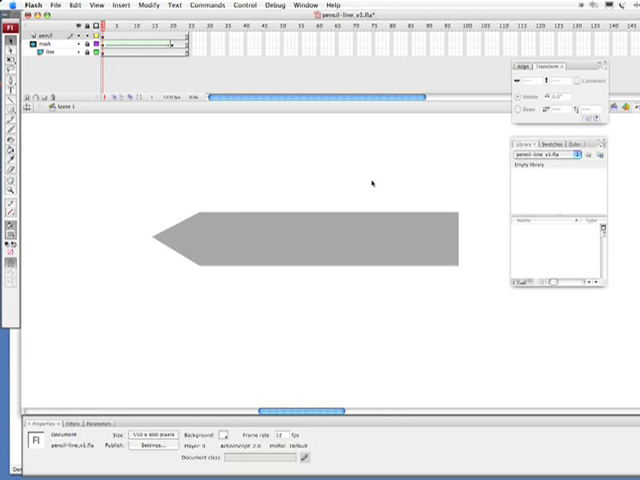
{"action": "mouse_move", "coordinate": [477, 172]}
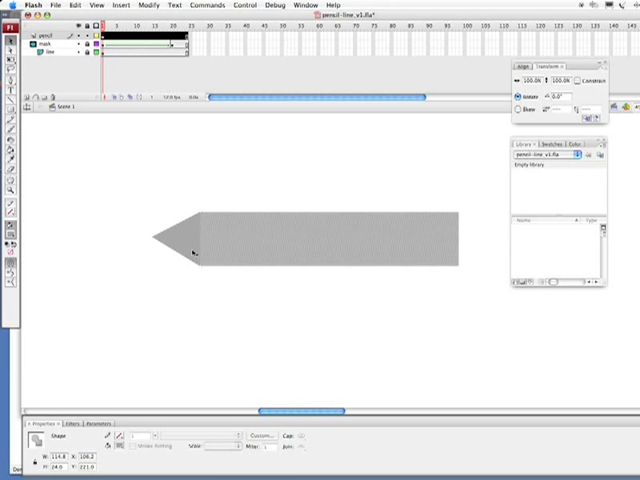
{"action": "mouse_move", "coordinate": [230, 217]}
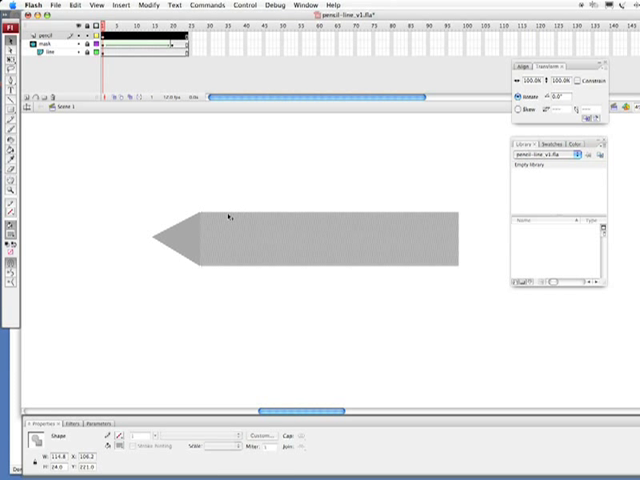
{"action": "mouse_move", "coordinate": [198, 234]}
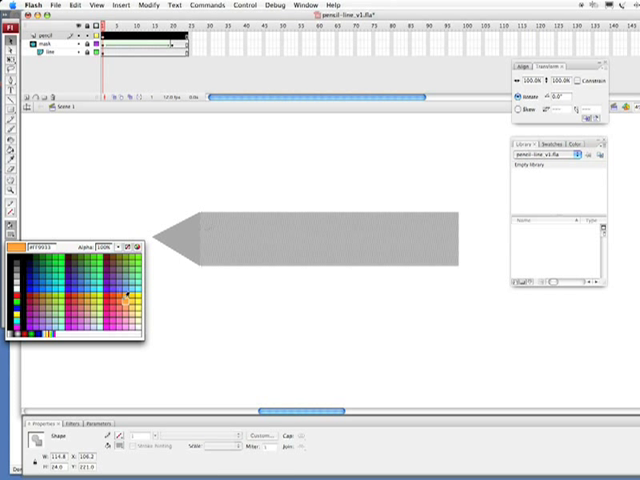
Fill the pencil body orange and the sharpened tip light peach
{"action": "left_click", "coordinate": [128, 293]}
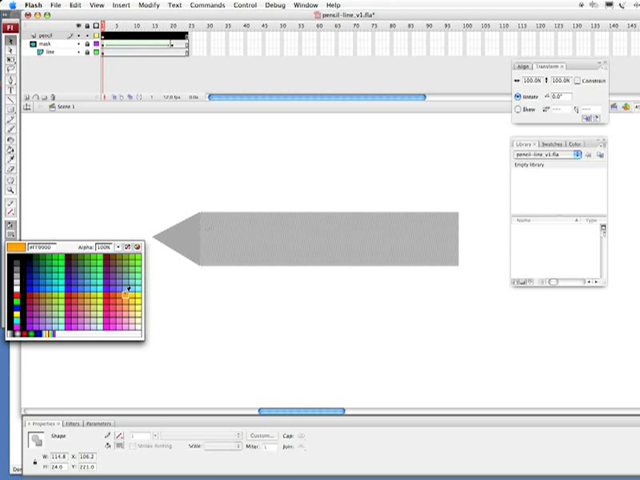
{"action": "left_click", "coordinate": [130, 290]}
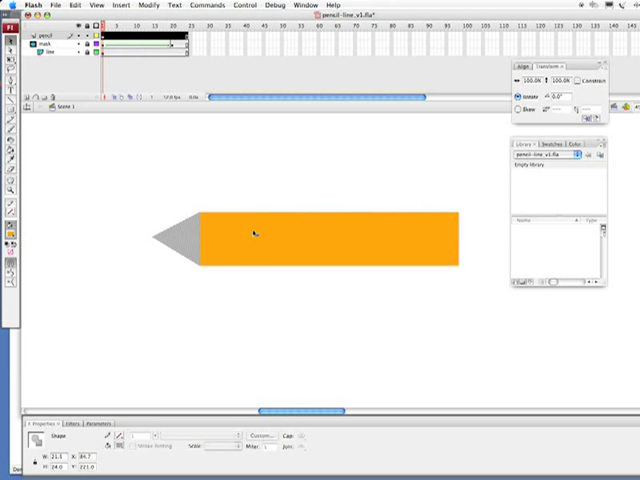
{"action": "mouse_move", "coordinate": [157, 232]}
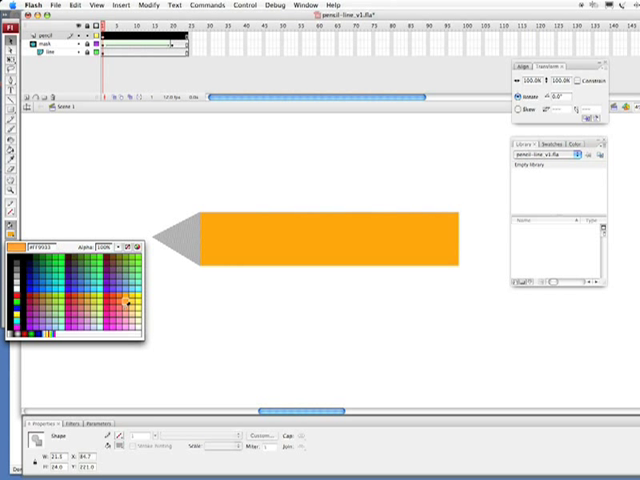
{"action": "left_click", "coordinate": [125, 312]}
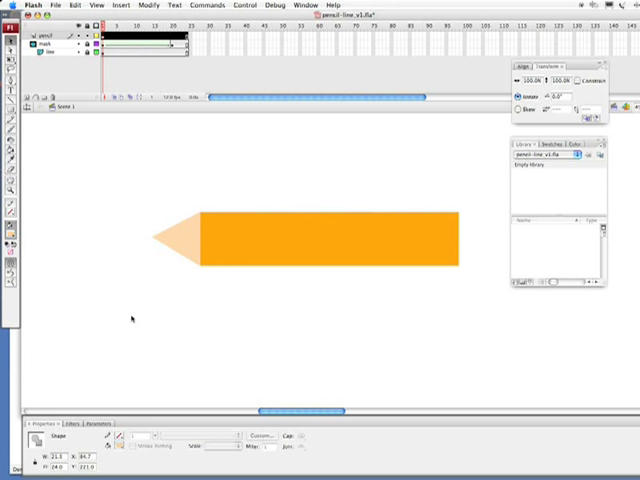
{"action": "mouse_move", "coordinate": [152, 200]}
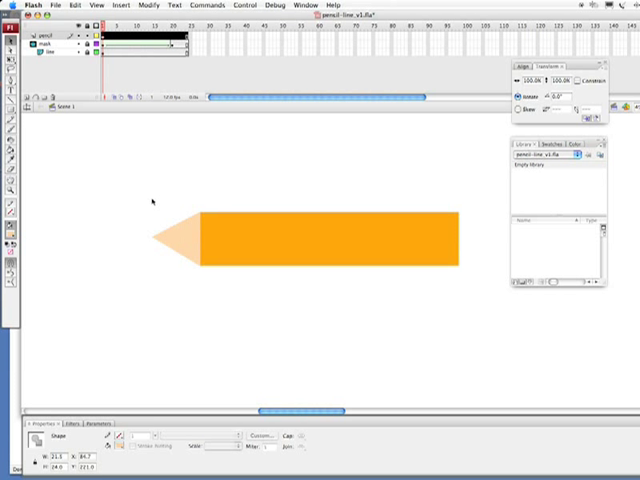
{"action": "mouse_move", "coordinate": [148, 201]}
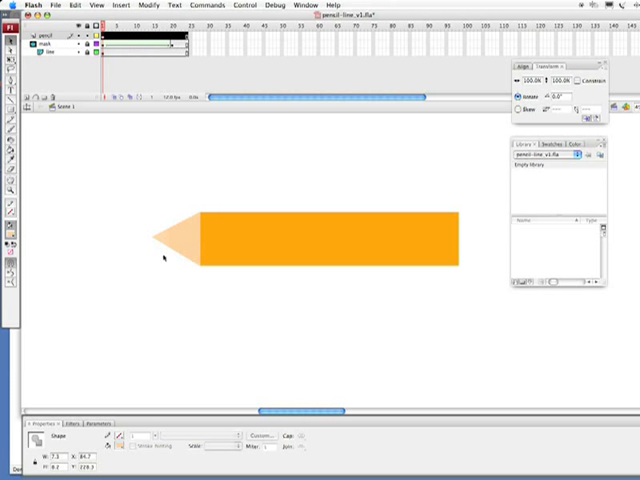
Colour the very end of the pencil tip dark gray as a lead point
{"action": "left_click", "coordinate": [12, 242]}
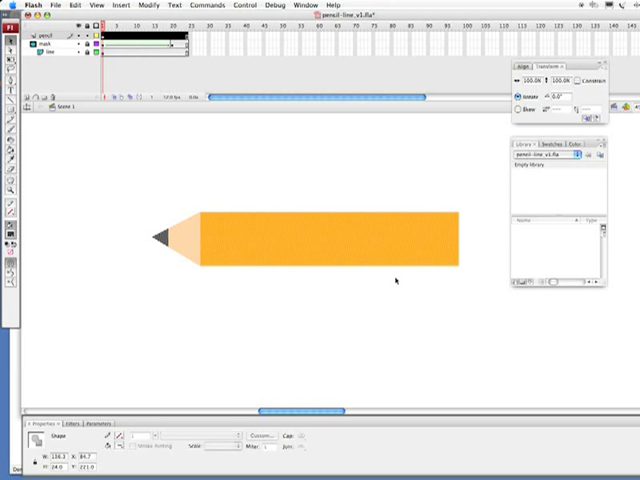
Convert the pencil drawing into a graphic symbol named 'pencil' with F8
{"action": "key", "text": "F8"}
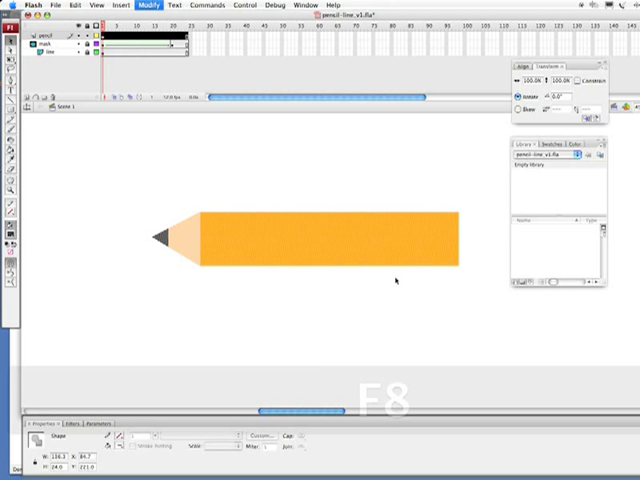
{"action": "key", "text": "F8"}
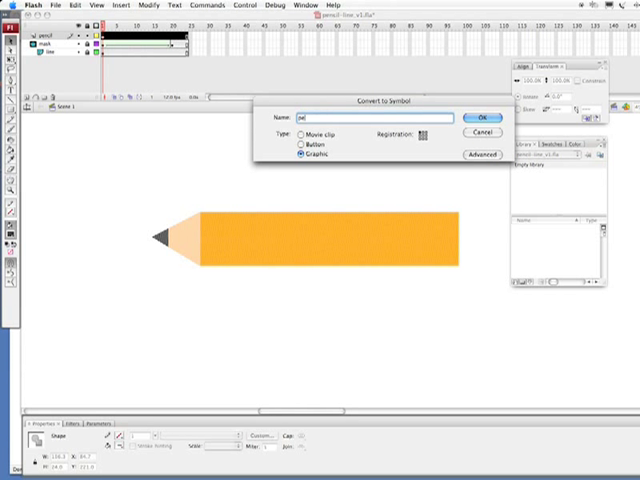
{"action": "type", "text": "pencil"}
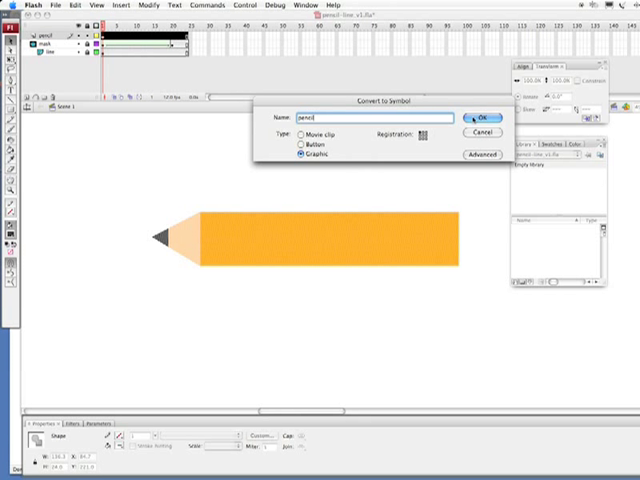
{"action": "left_click", "coordinate": [485, 118]}
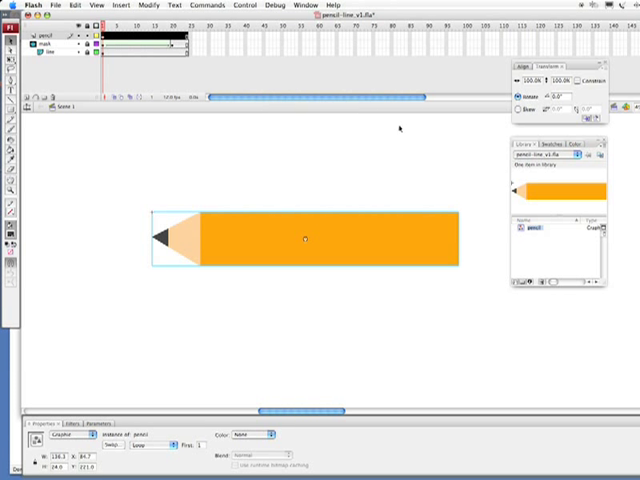
{"action": "mouse_move", "coordinate": [123, 185]}
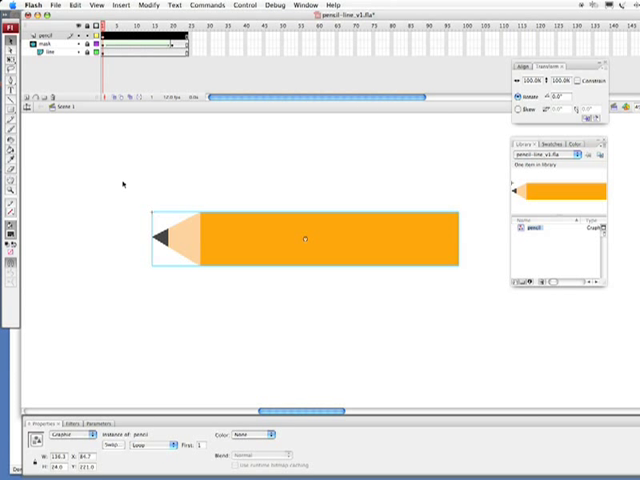
{"action": "mouse_move", "coordinate": [8, 199]}
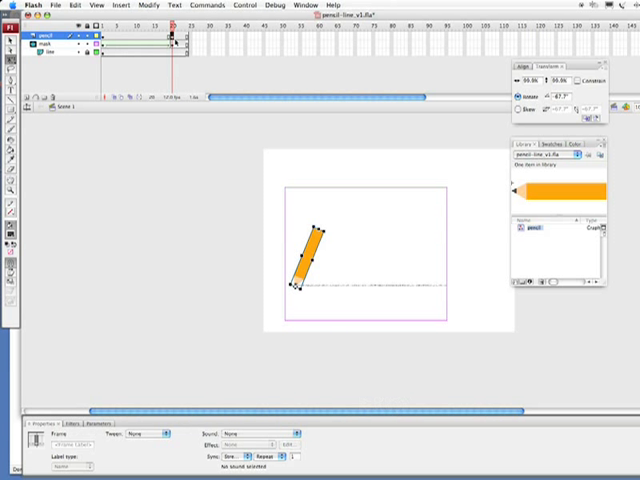
{"action": "mouse_move", "coordinate": [280, 216]}
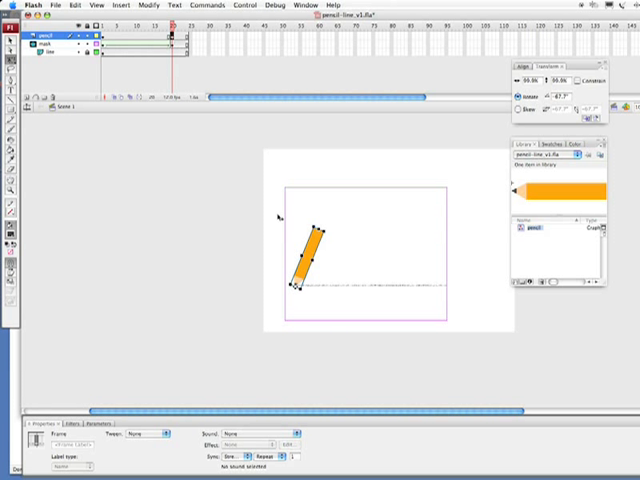
{"action": "mouse_move", "coordinate": [358, 271]}
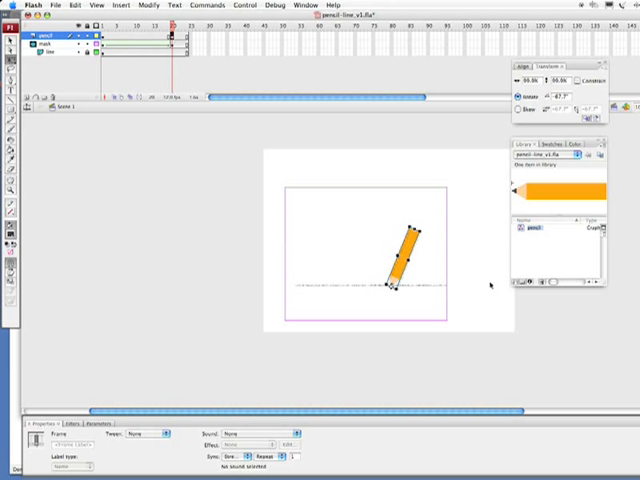
Drag the pencil at frame 20 to the gray line's right end
{"action": "left_click_drag", "start_coordinate": [390, 255], "coordinate": [432, 260]}
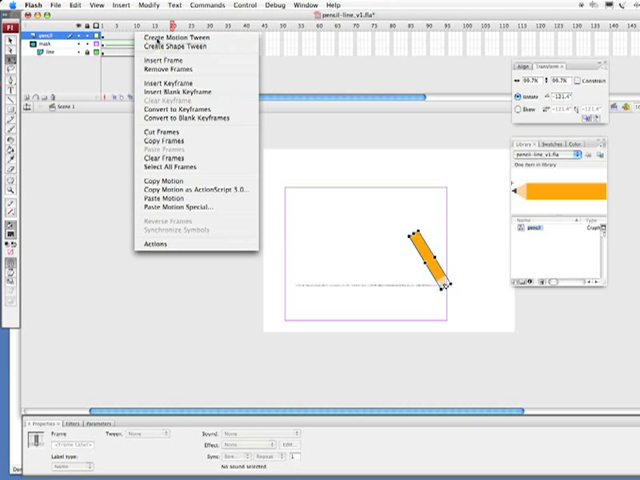
Apply Create Motion Tween to the pencil layer's frames between keyframes
{"action": "left_click", "coordinate": [174, 32]}
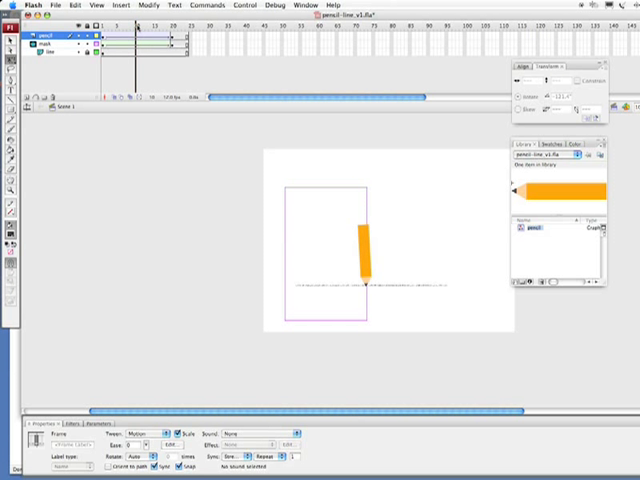